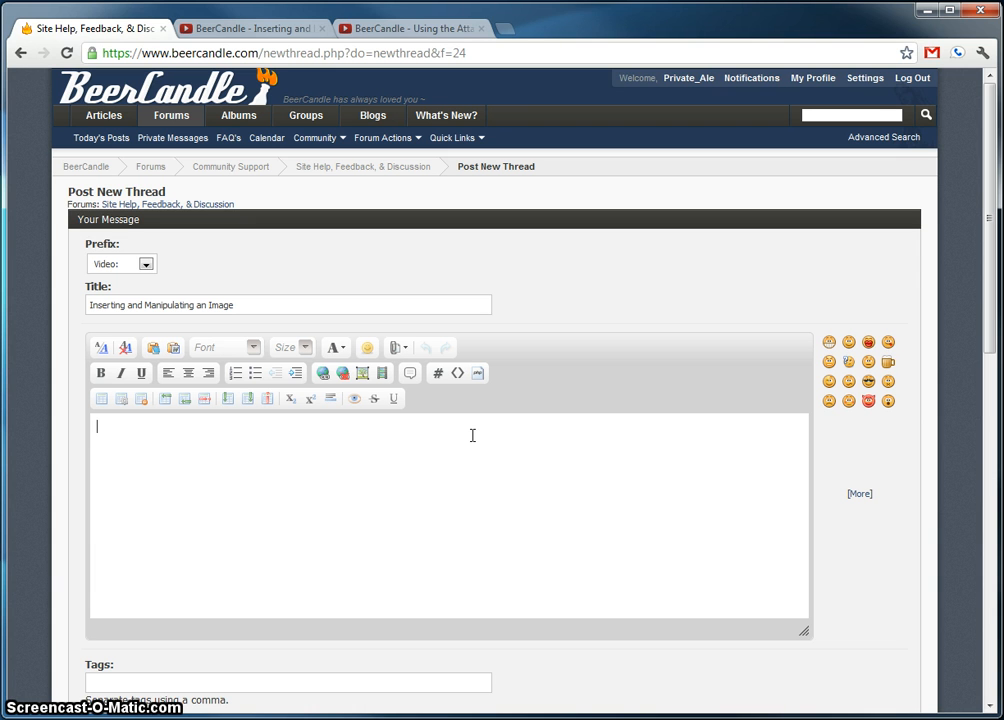
pyautogui.moveTo(476, 457)
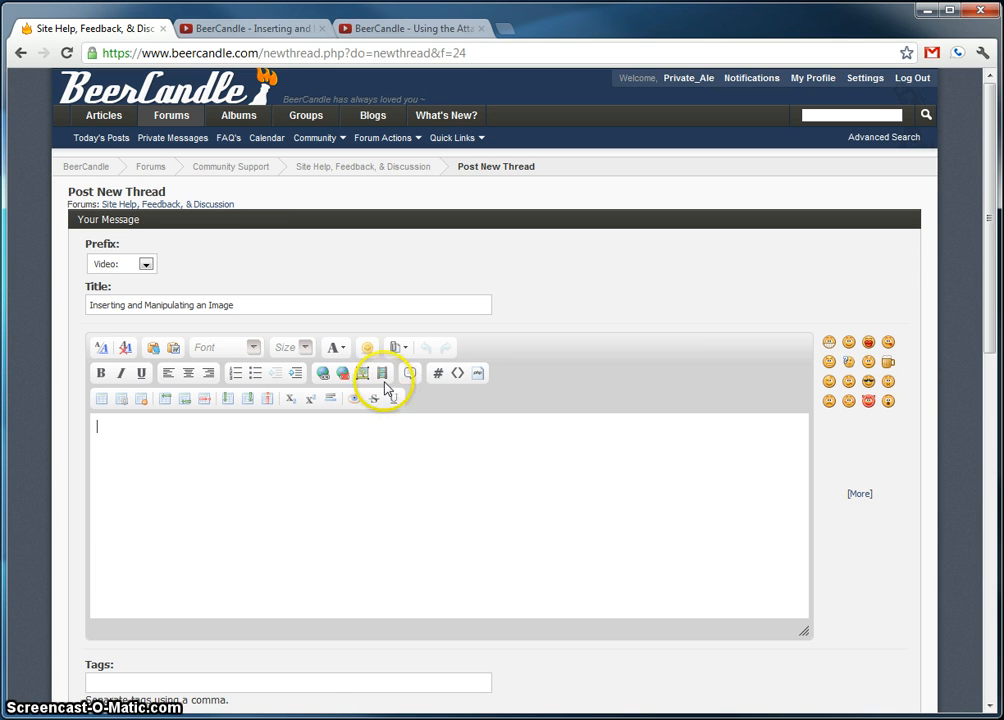
pyautogui.moveTo(384, 373)
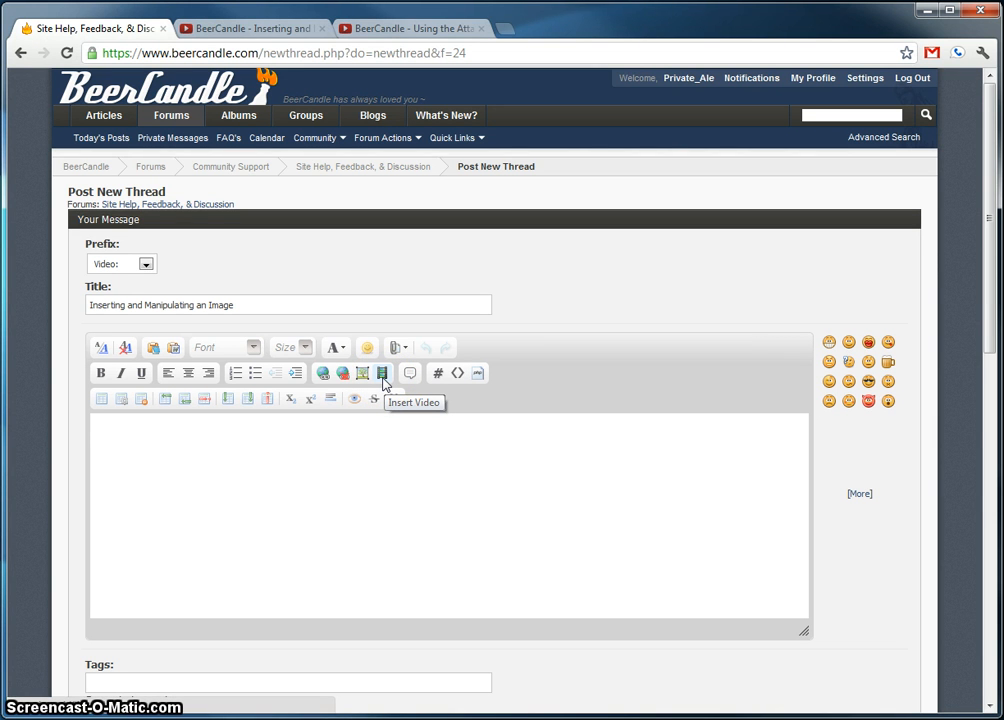
# Step: Start Insert Video and fetch the tutorial's YouTube link for the video clip URL prompt
pyautogui.click(382, 373)
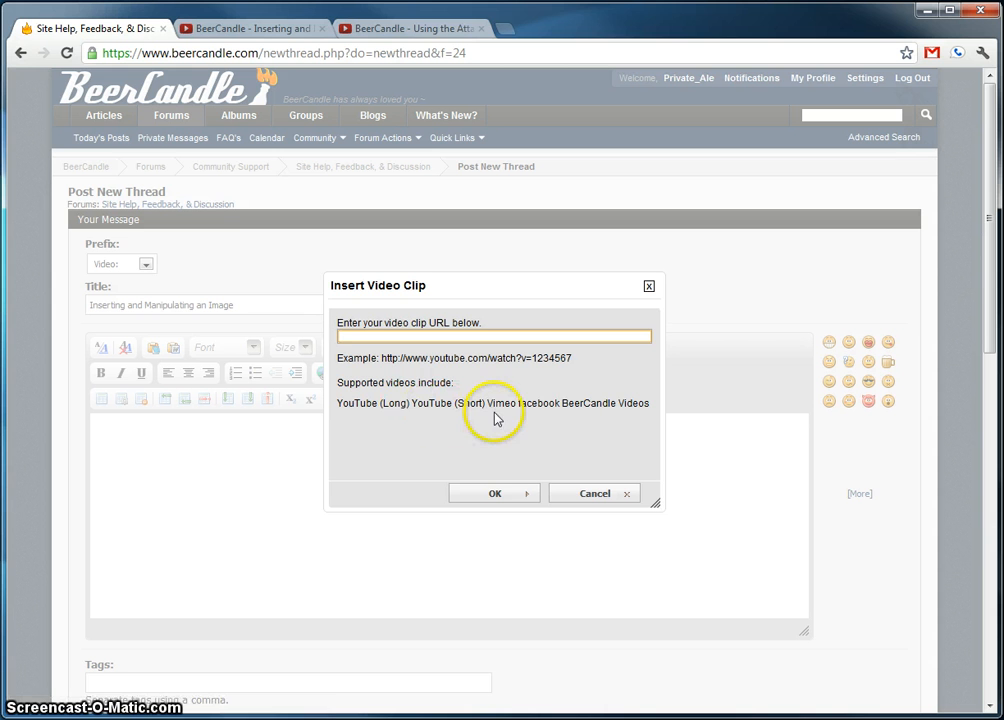
pyautogui.moveTo(578, 411)
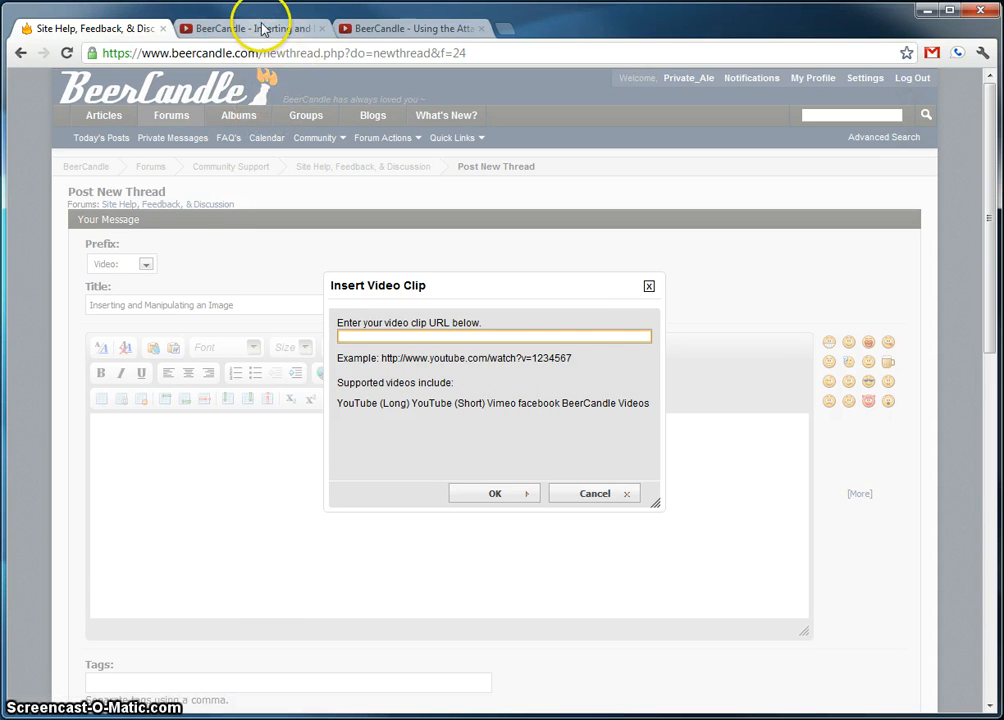
pyautogui.click(250, 17)
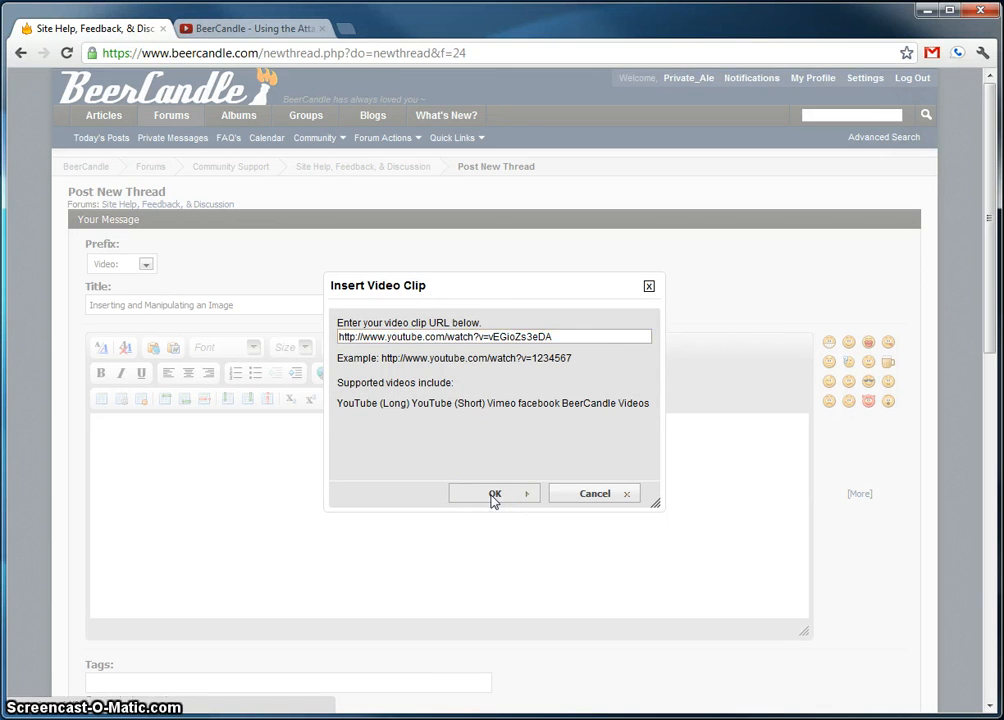
# Step: Add 'Here's a tutorial I made.' above the VIDEO tag and submit the new thread
pyautogui.click(494, 493)
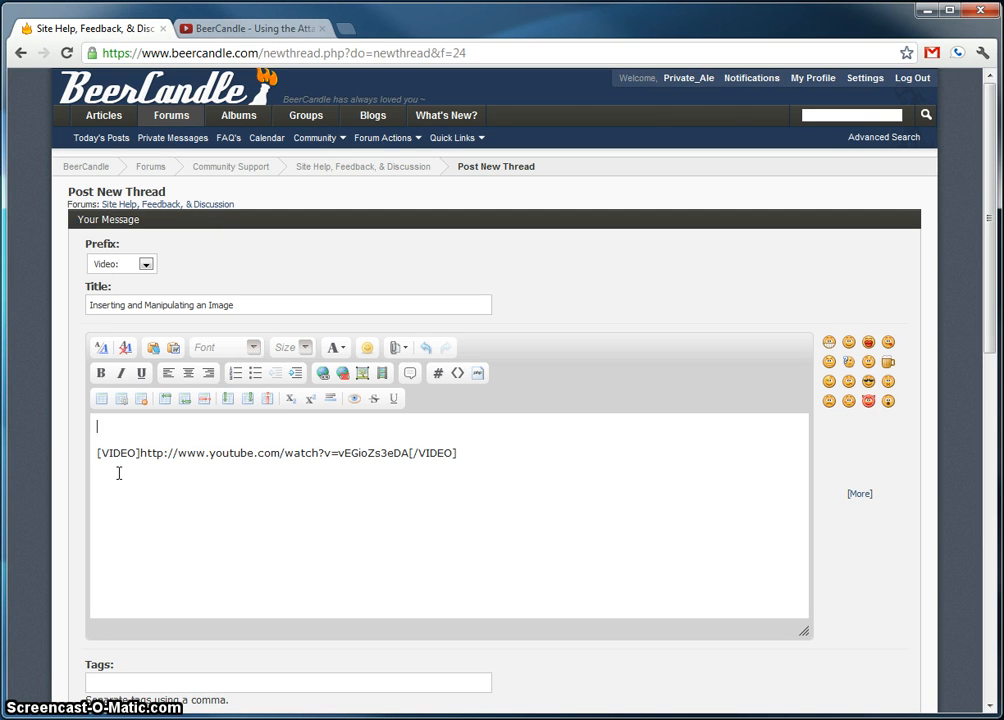
pyautogui.write("Here's a")
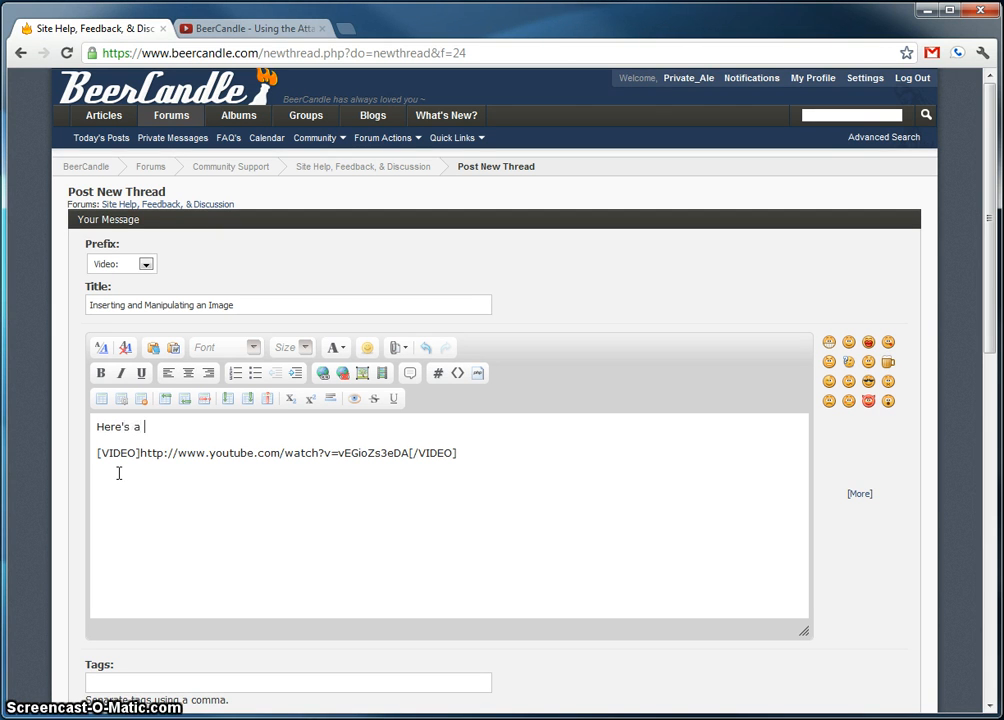
pyautogui.write('tutorial')
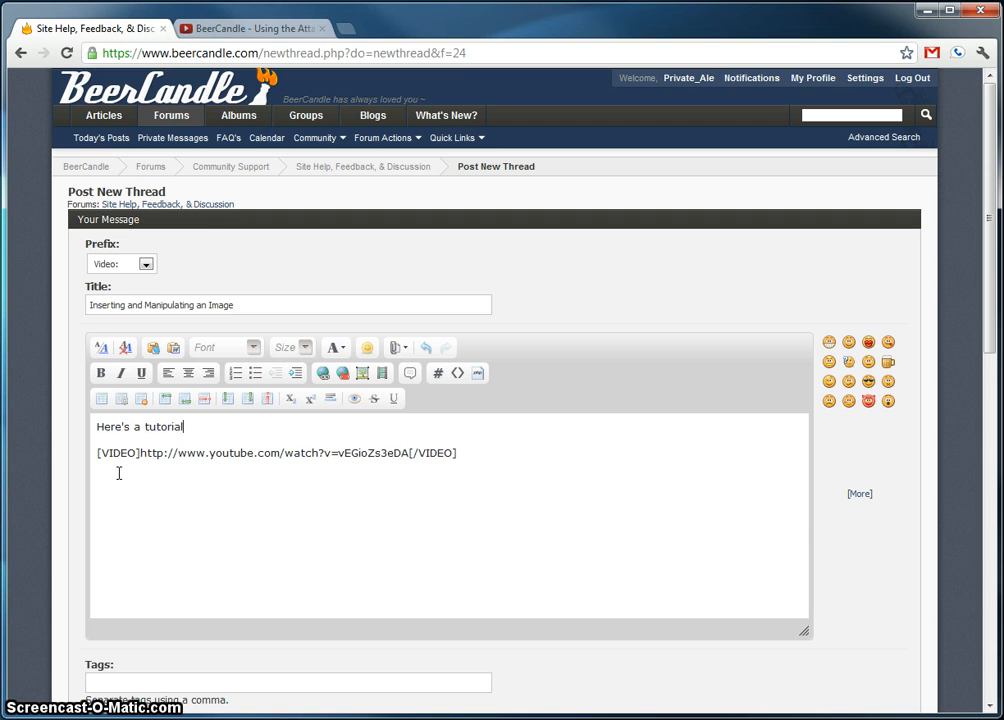
pyautogui.write('I made.')
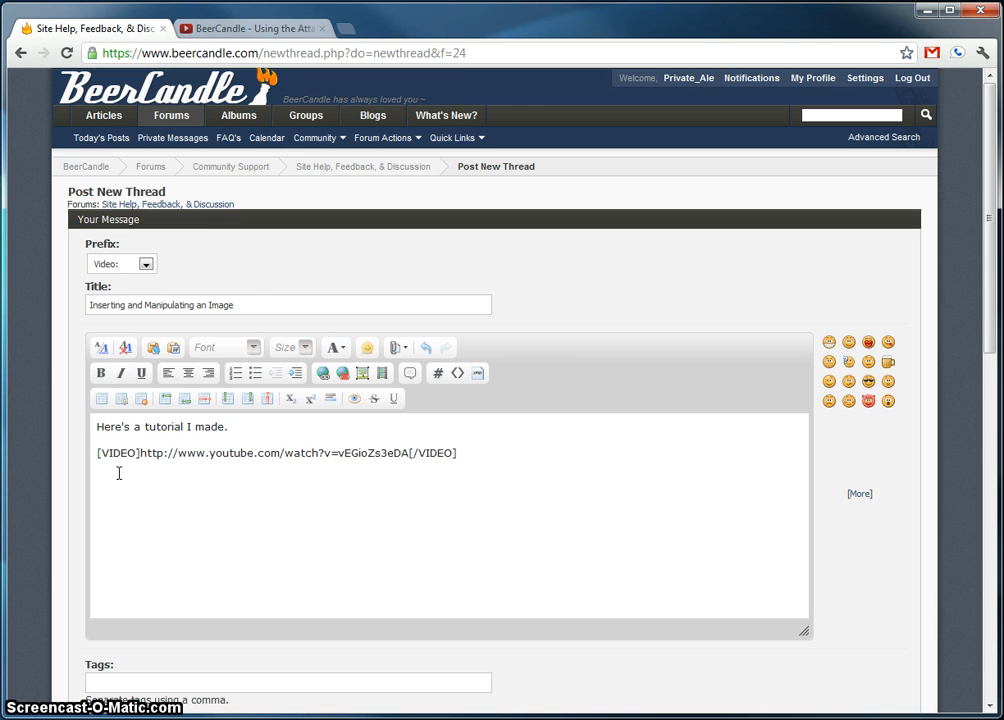
pyautogui.scroll(-3)
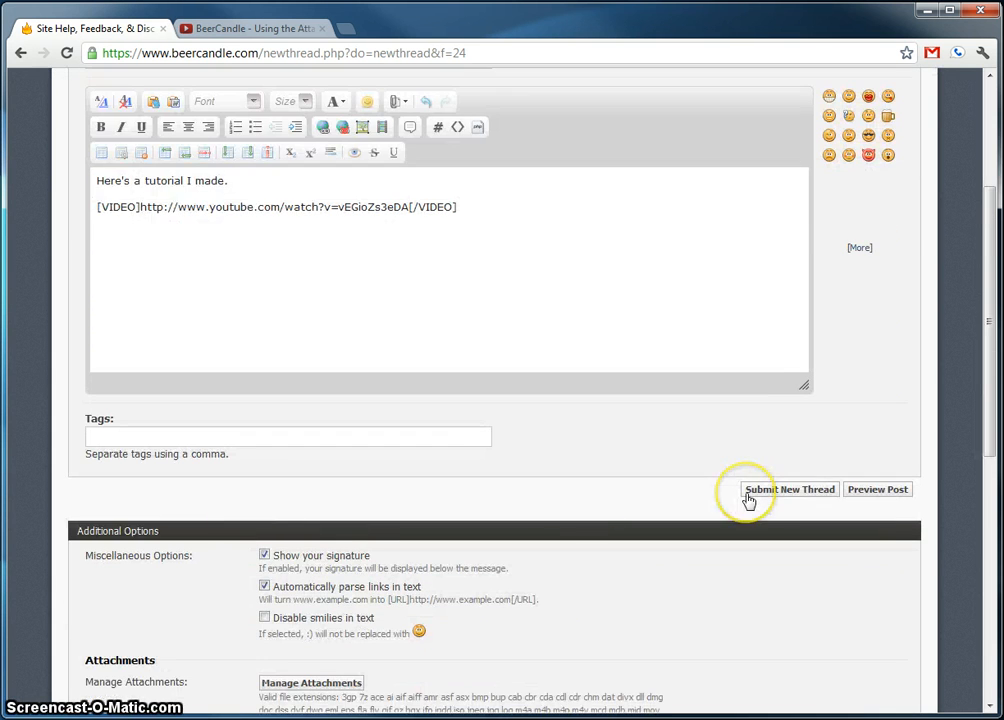
pyautogui.click(789, 489)
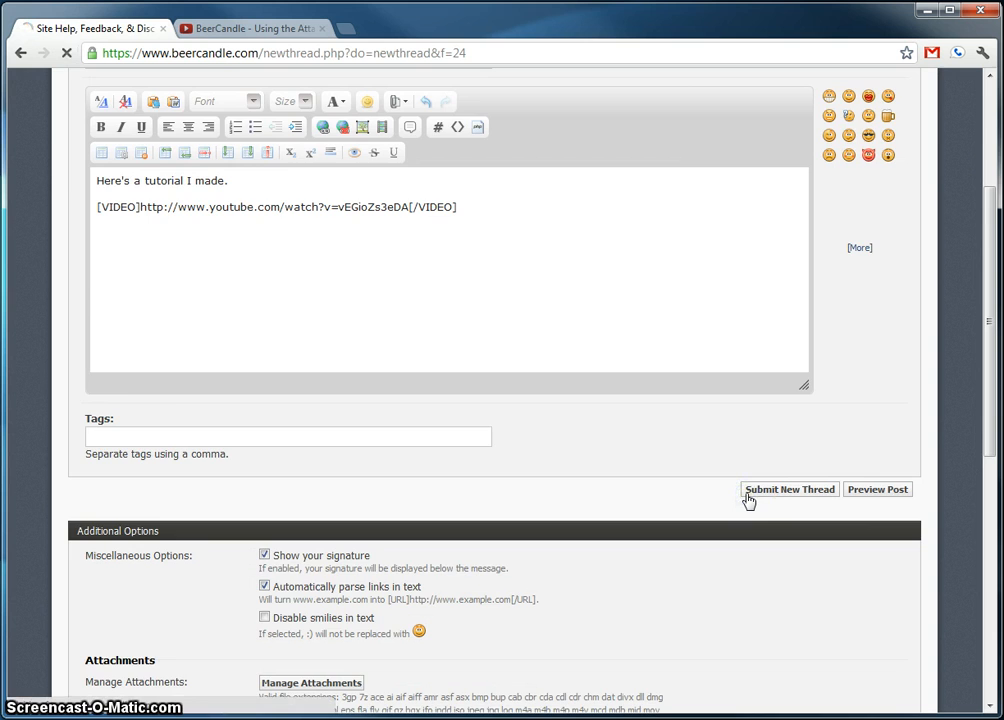
# Step: Load the published thread showing the intro line and the embedded YouTube player
pyautogui.click(789, 489)
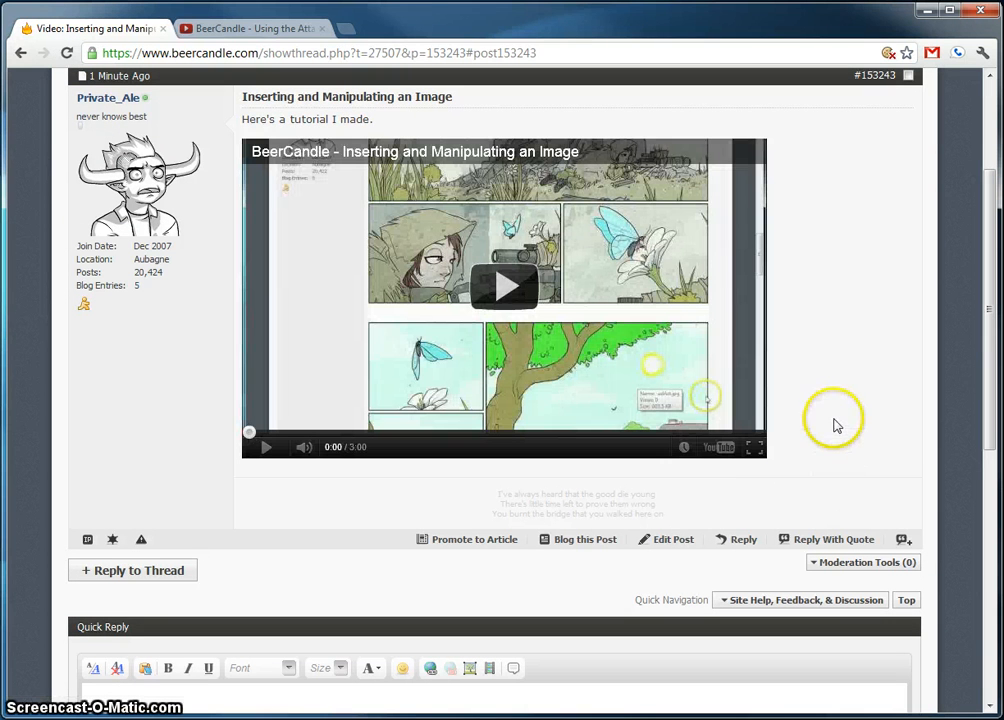
pyautogui.moveTo(837, 425)
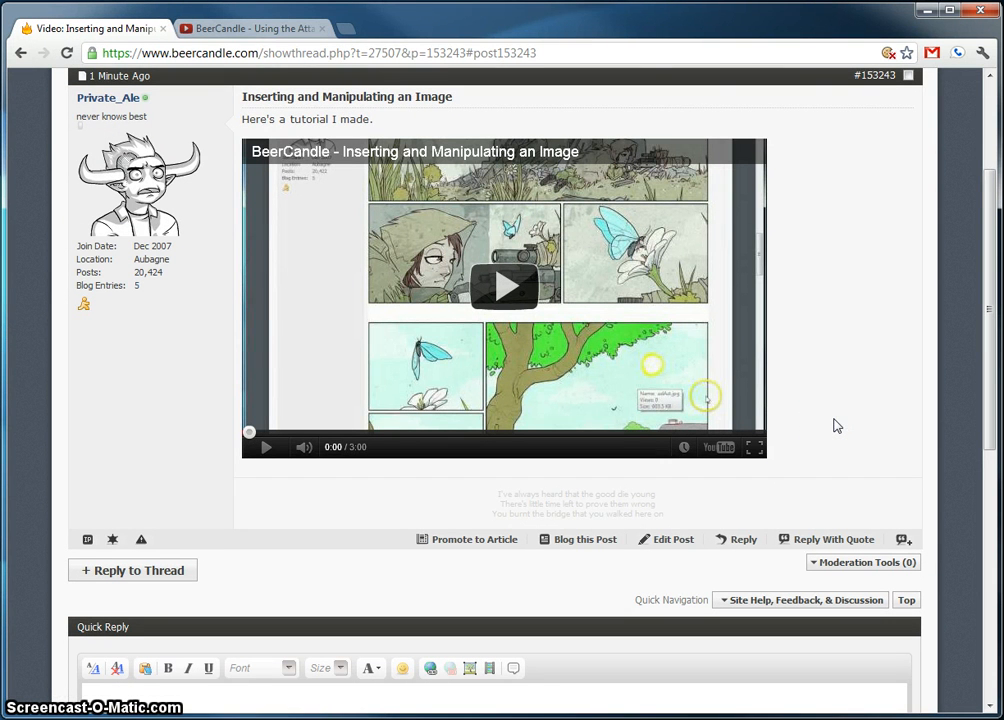
pyautogui.moveTo(840, 427)
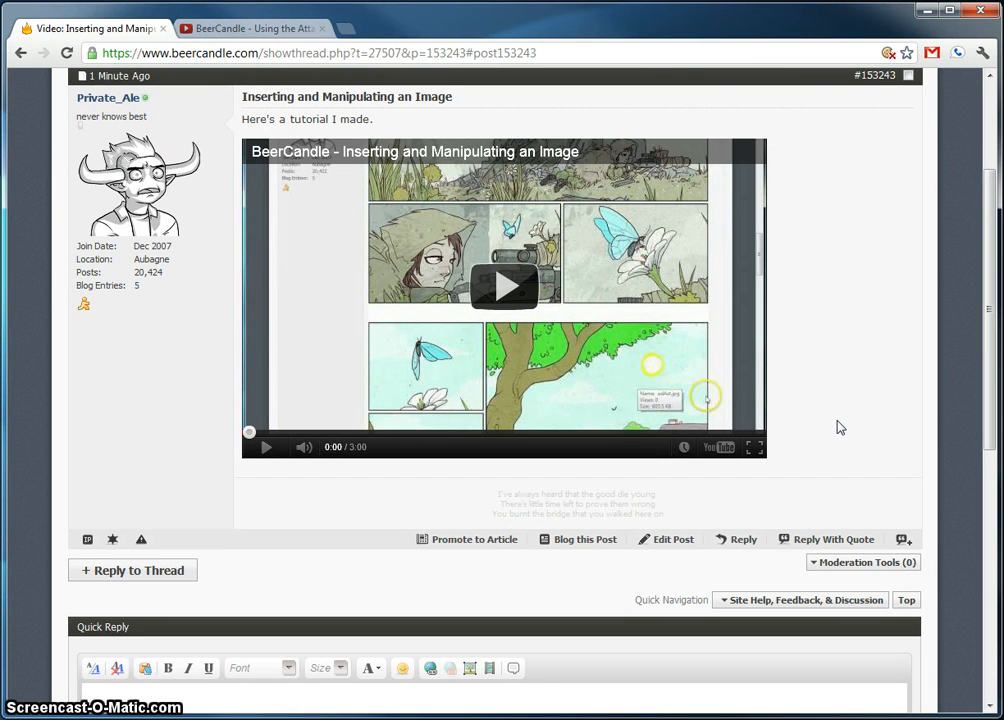